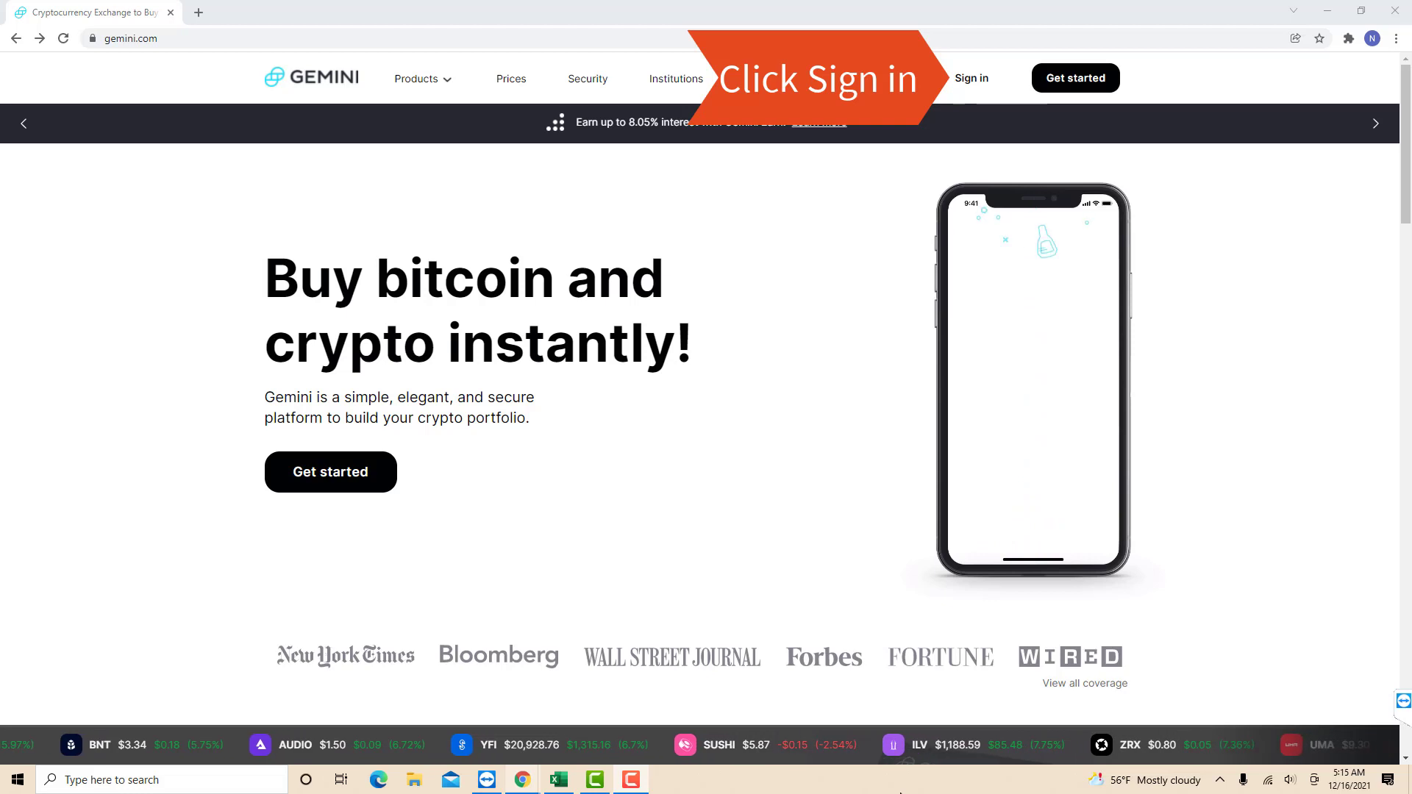
Step: Go to the Gemini sign-in page from the homepage
left_click(971, 78)
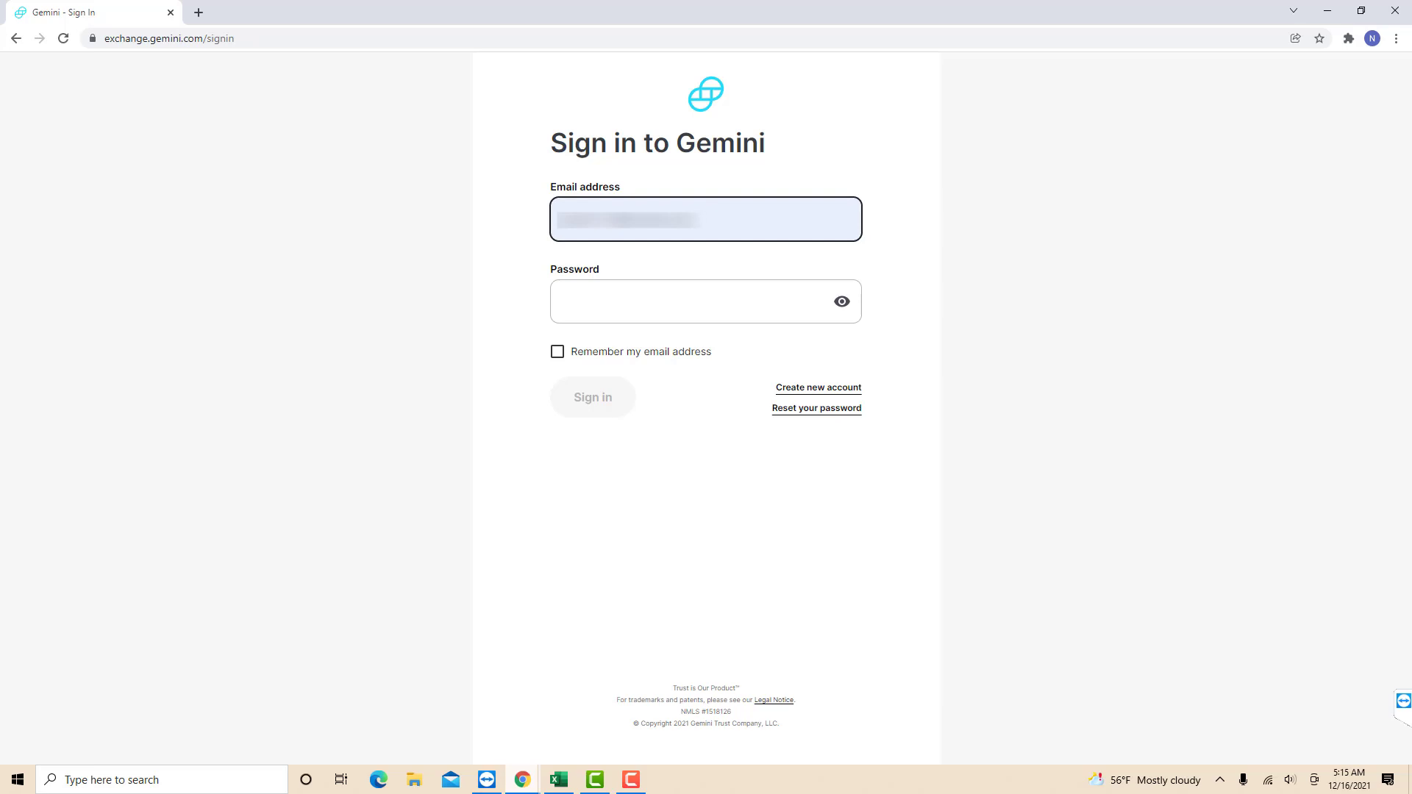
Step: Sign in to the Gemini account with the entered credentials
left_click(593, 397)
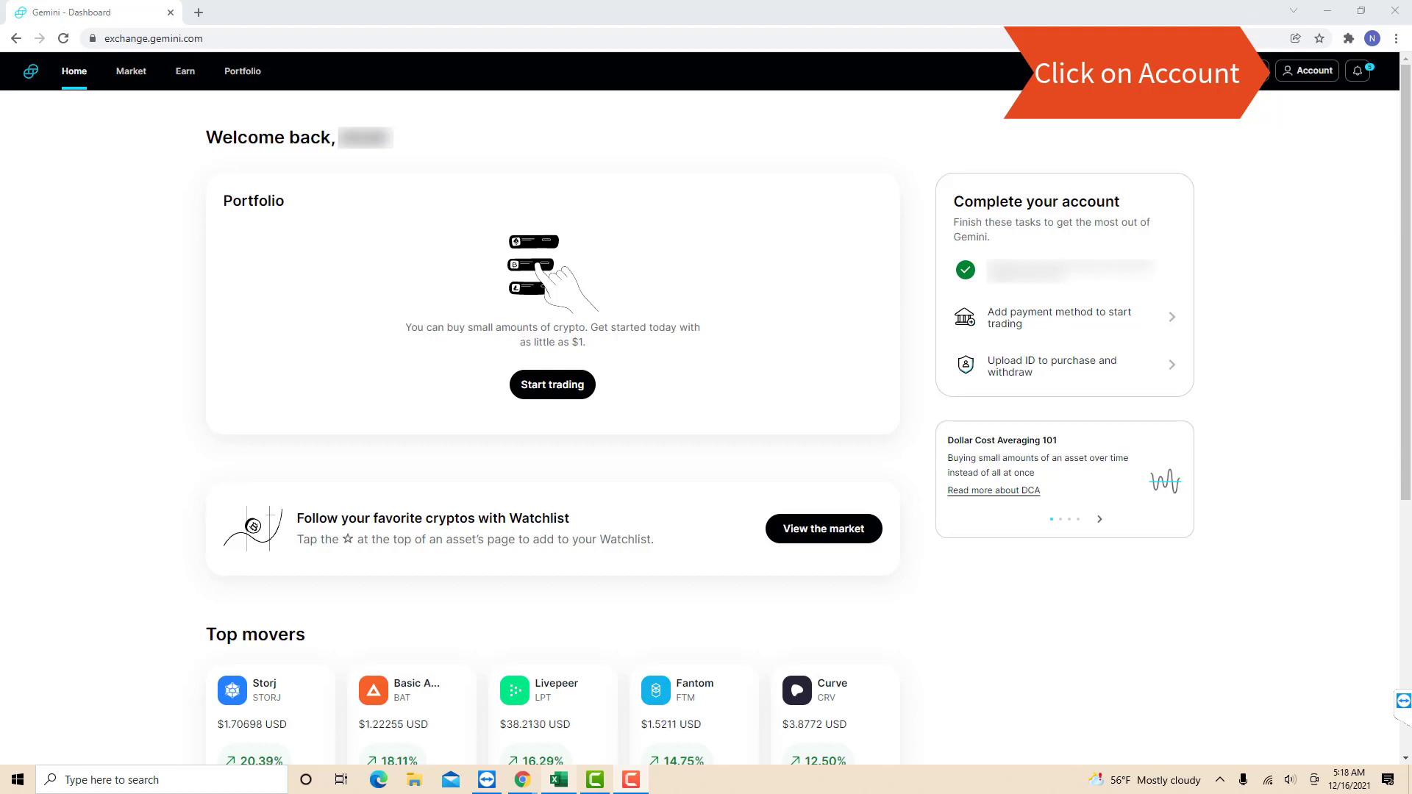
Step: Choose Settings from the Account menu in the top bar
left_click(1307, 71)
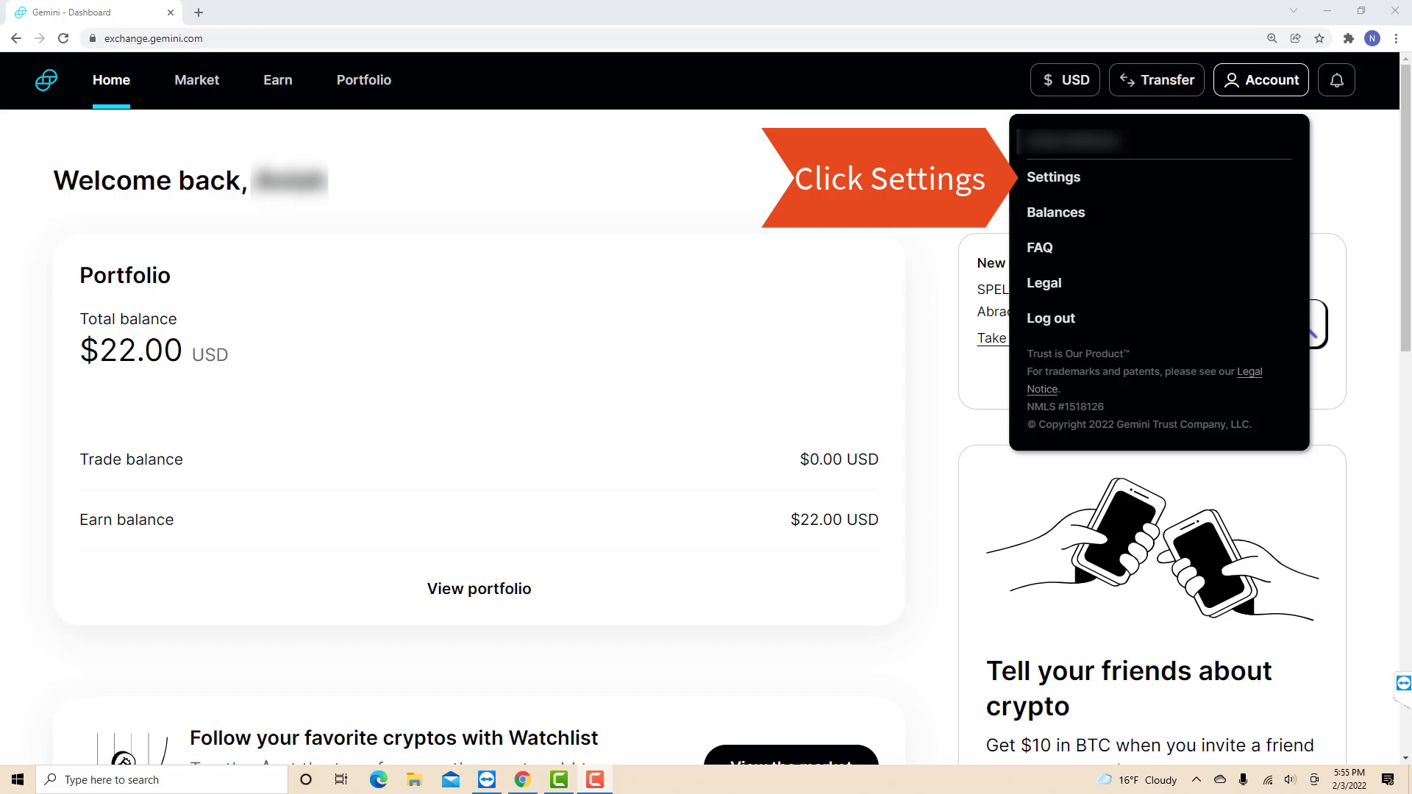
left_click(1053, 176)
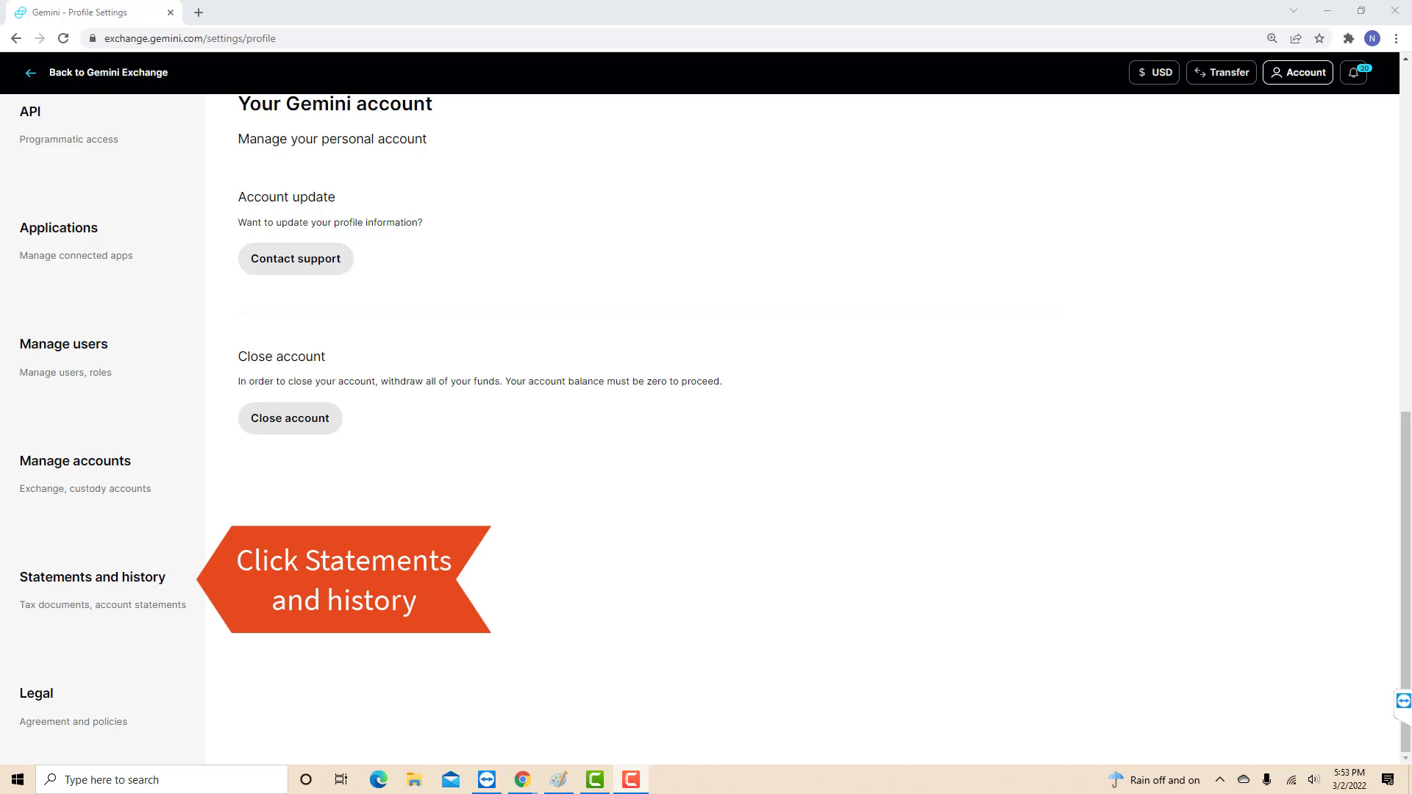
Step: Show the Statements and history section from the settings sidebar
left_click(92, 577)
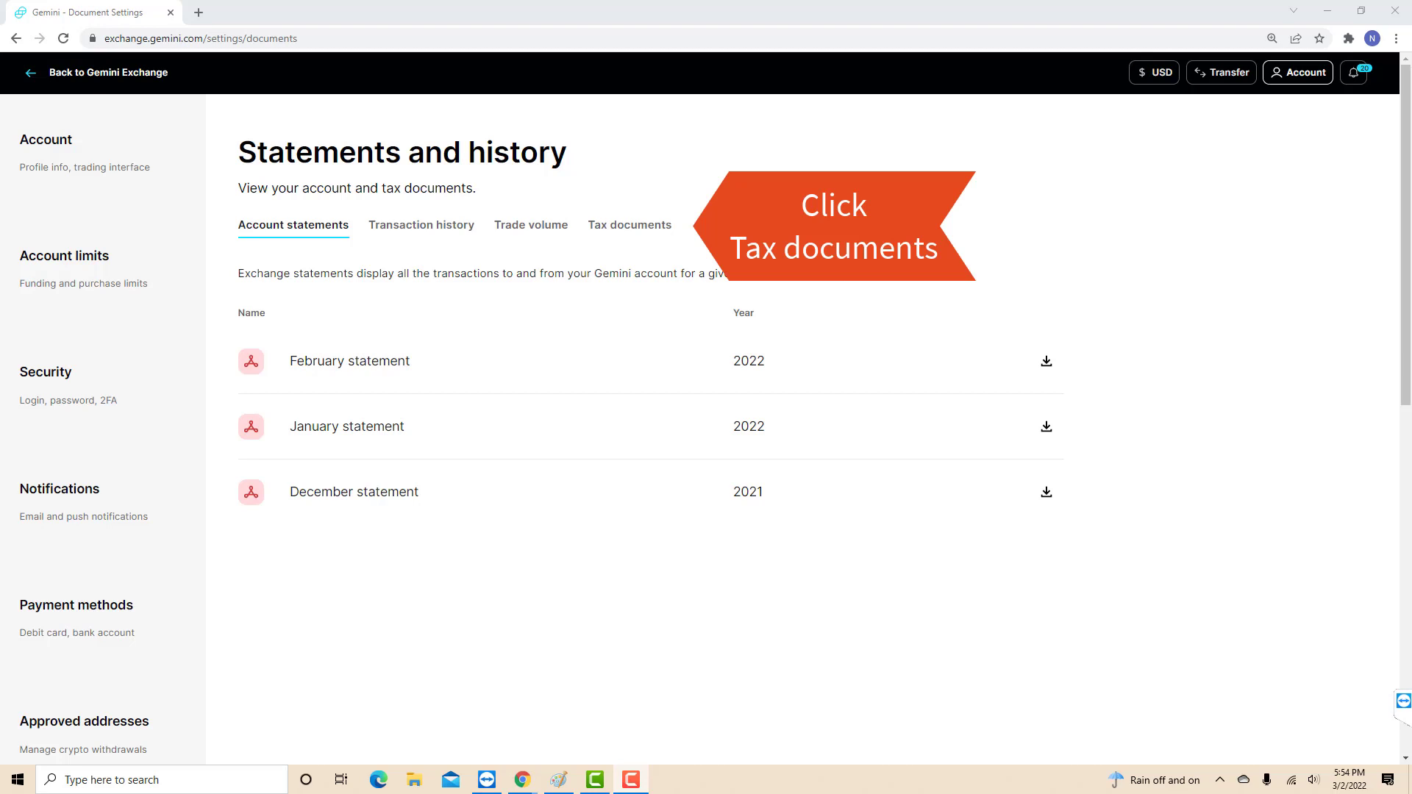
Step: Download the 2019 Form1099K as a PDF from the Tax documents tab
left_click(630, 225)
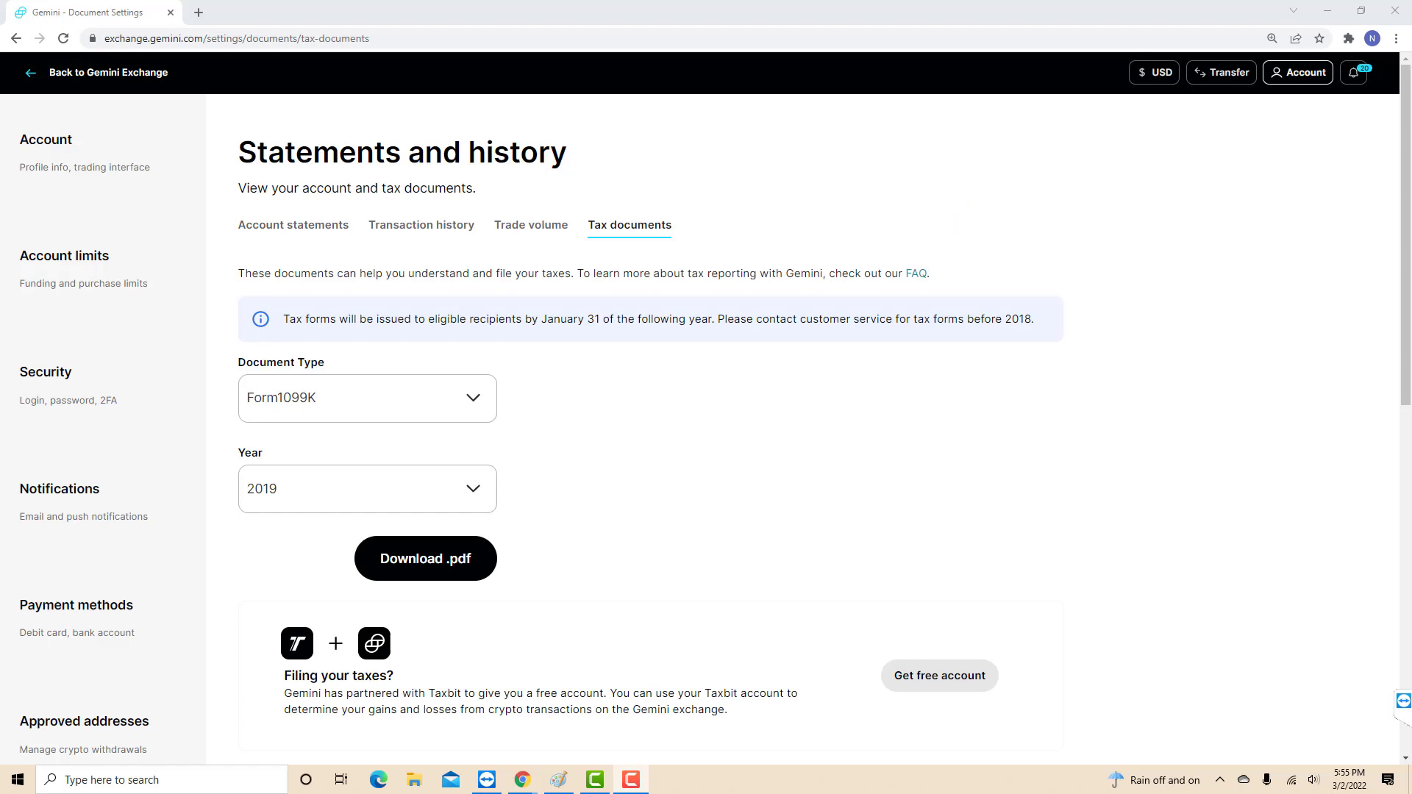
left_click(426, 559)
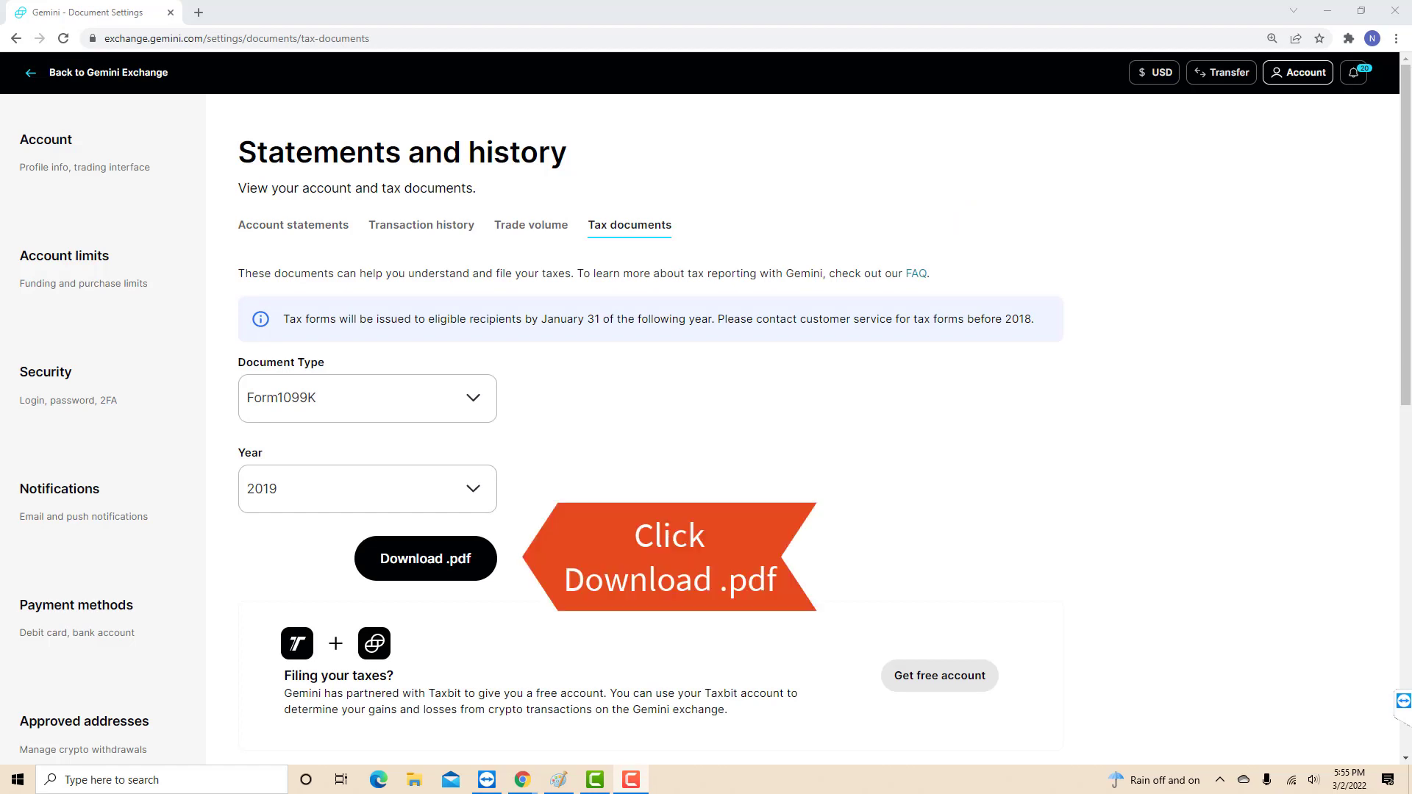
left_click(425, 558)
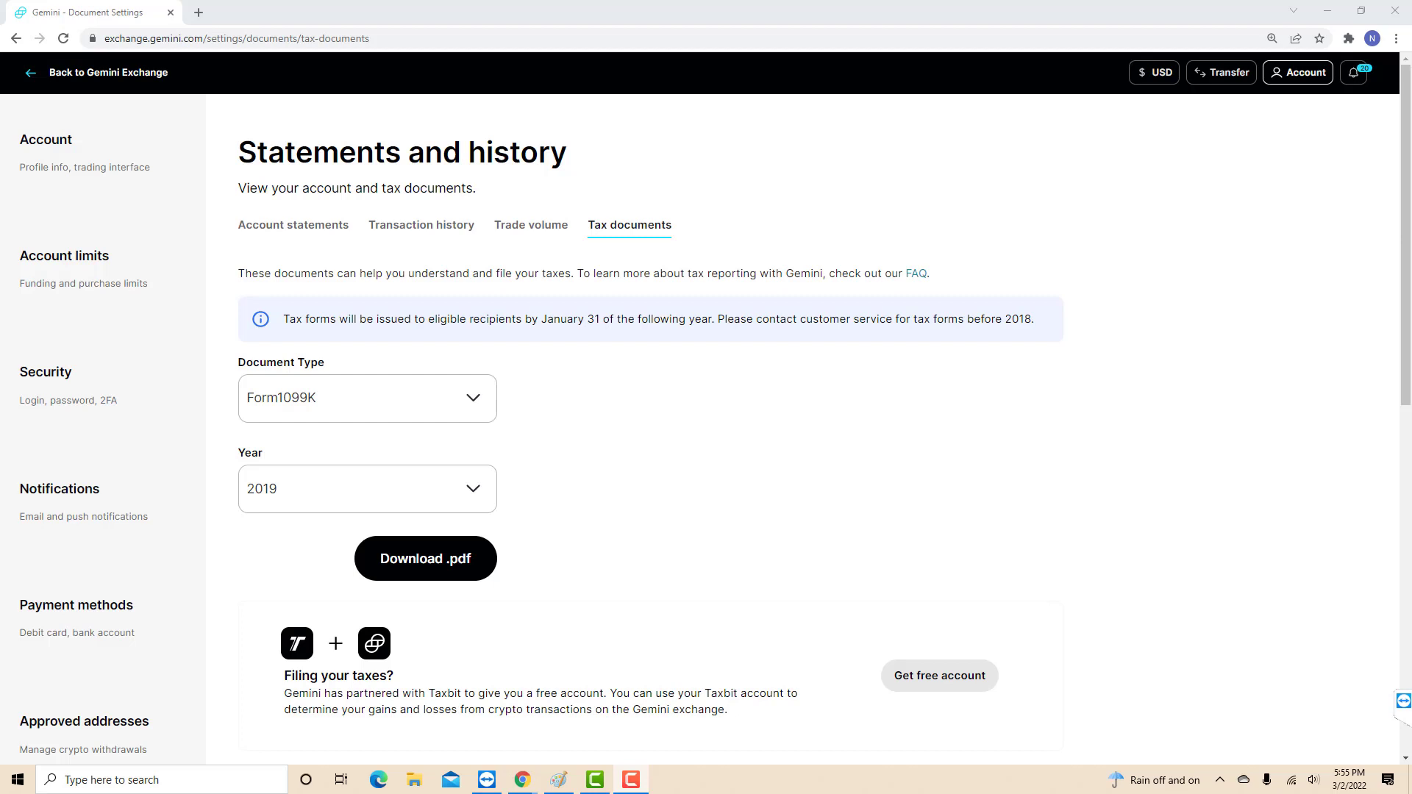